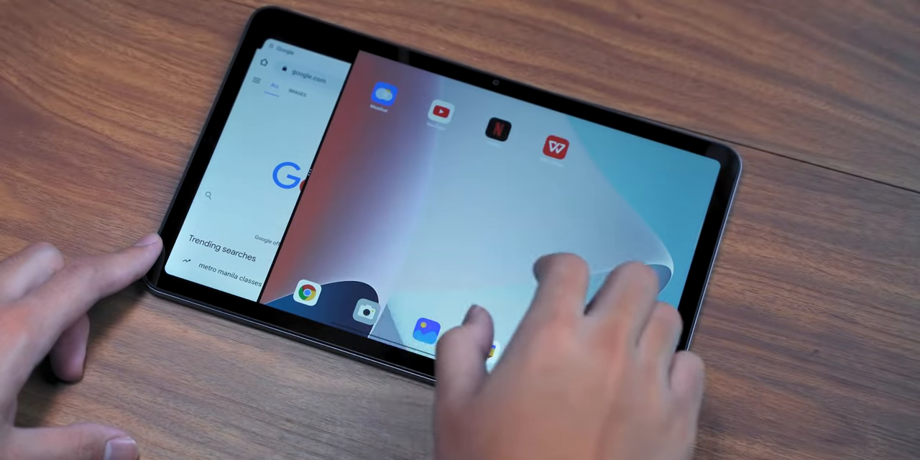
# Split the screen with Chrome's Google search page on the left and the home screen on the right.
pyautogui.click(553, 148)
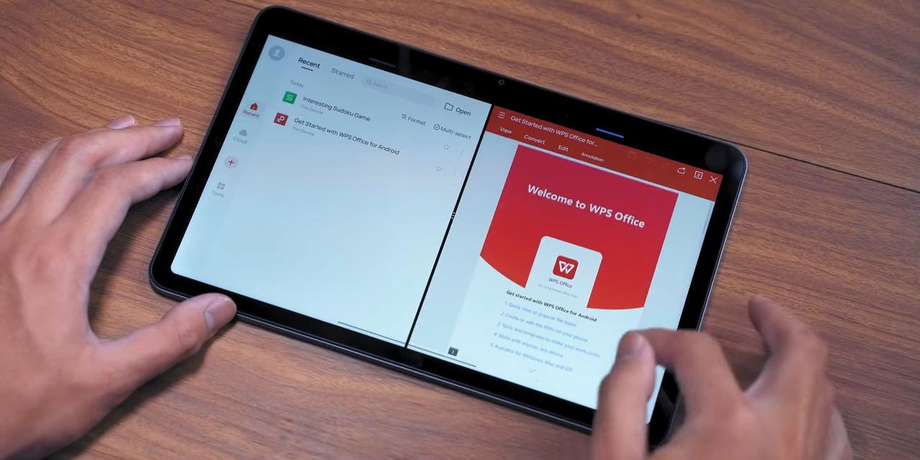